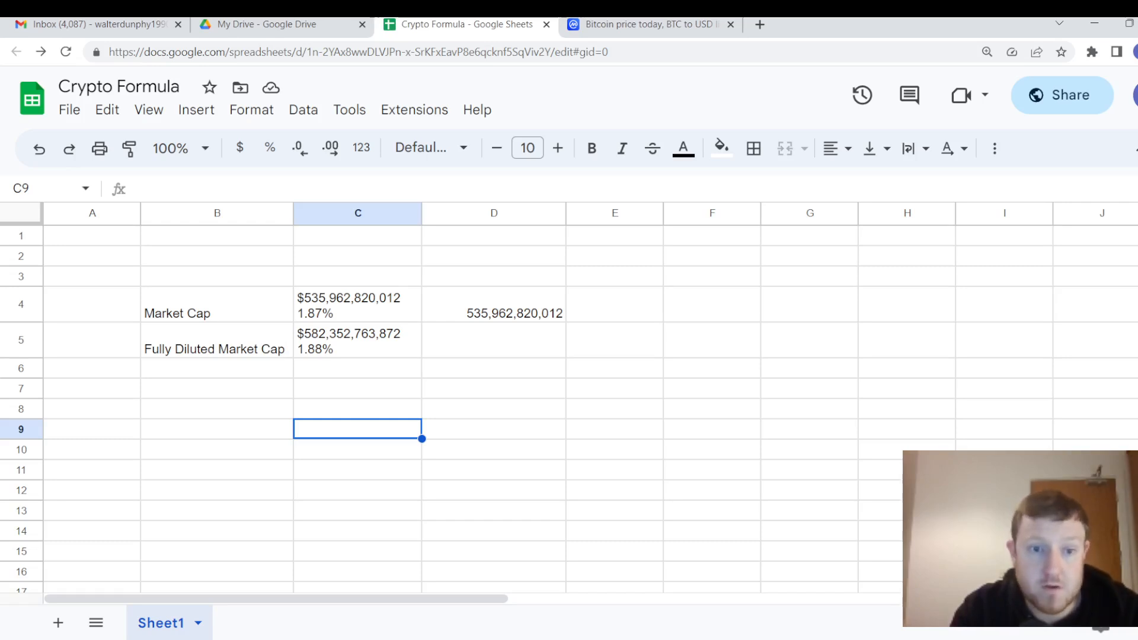
# Step: Show the CoinMarketCap Bitcoin page with its price, market cap and fully diluted market cap figures
pyautogui.click(217, 388)
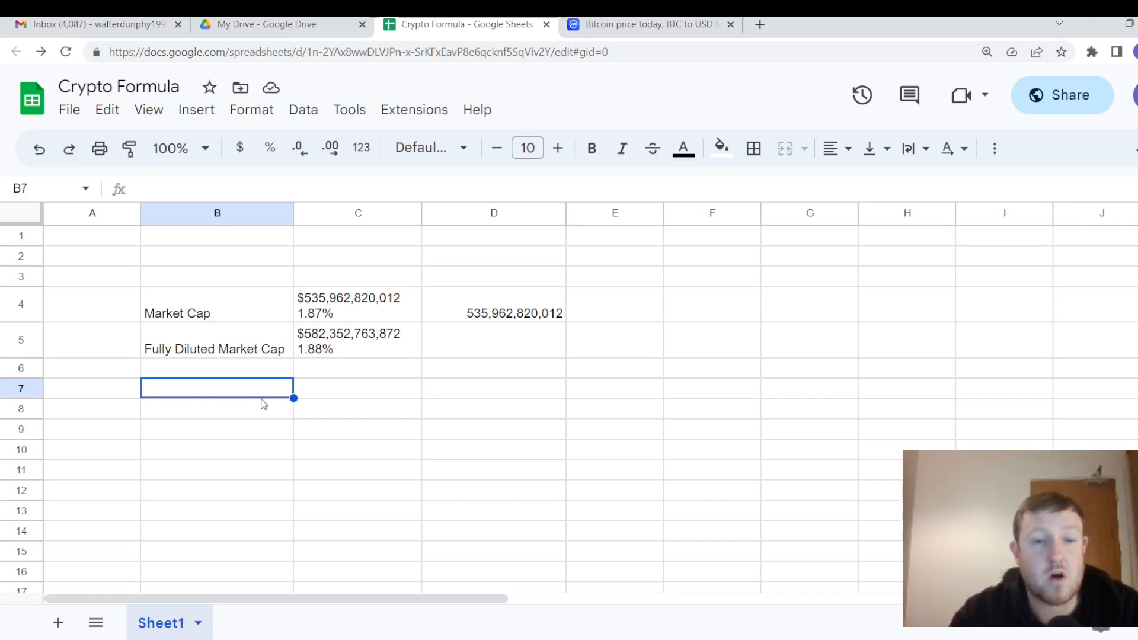
pyautogui.moveTo(514, 400)
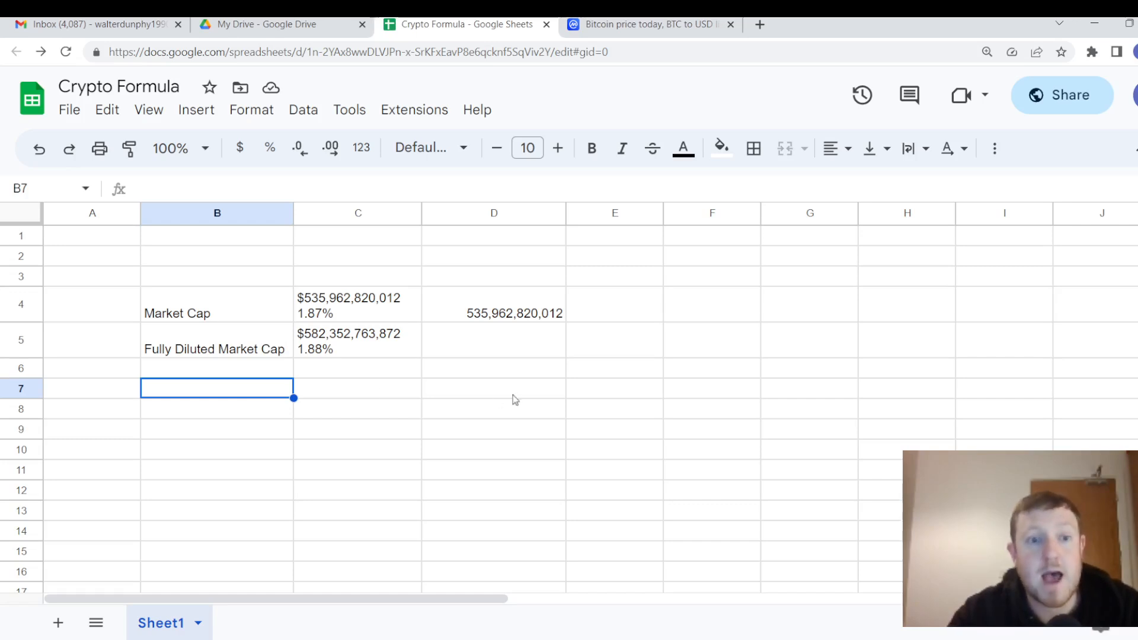
pyautogui.click(646, 24)
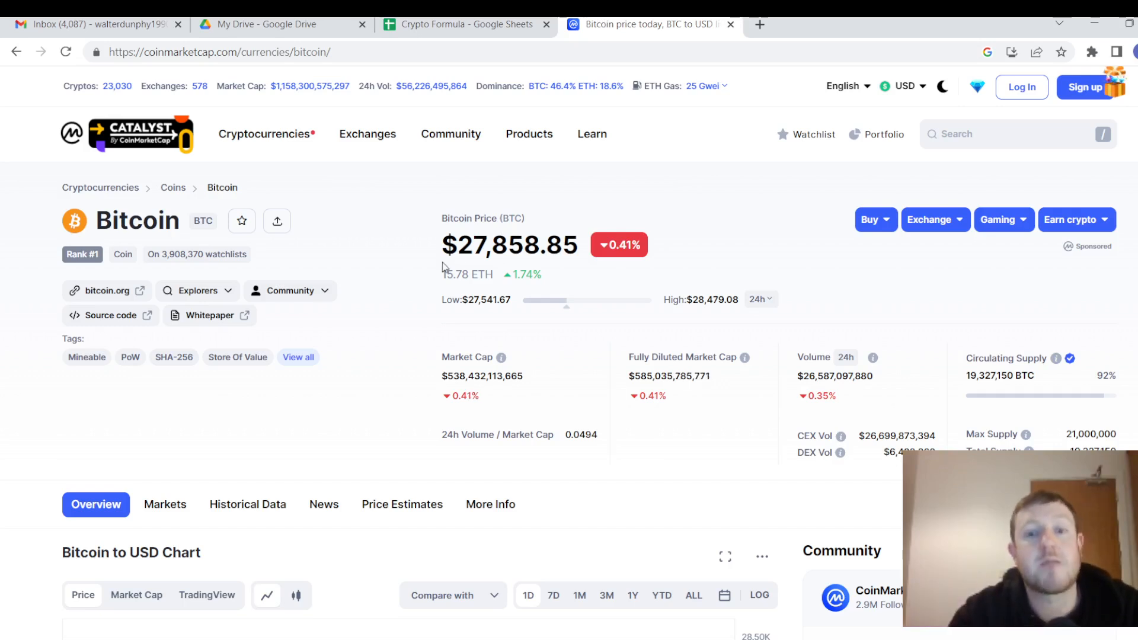
pyautogui.moveTo(275, 331)
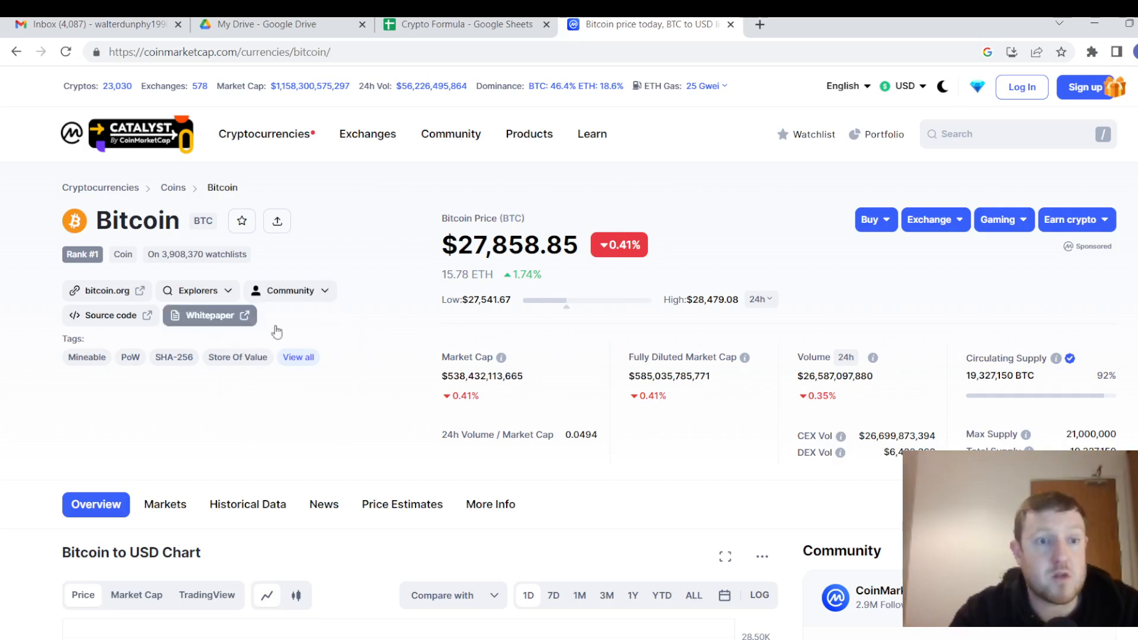
pyautogui.moveTo(181, 284)
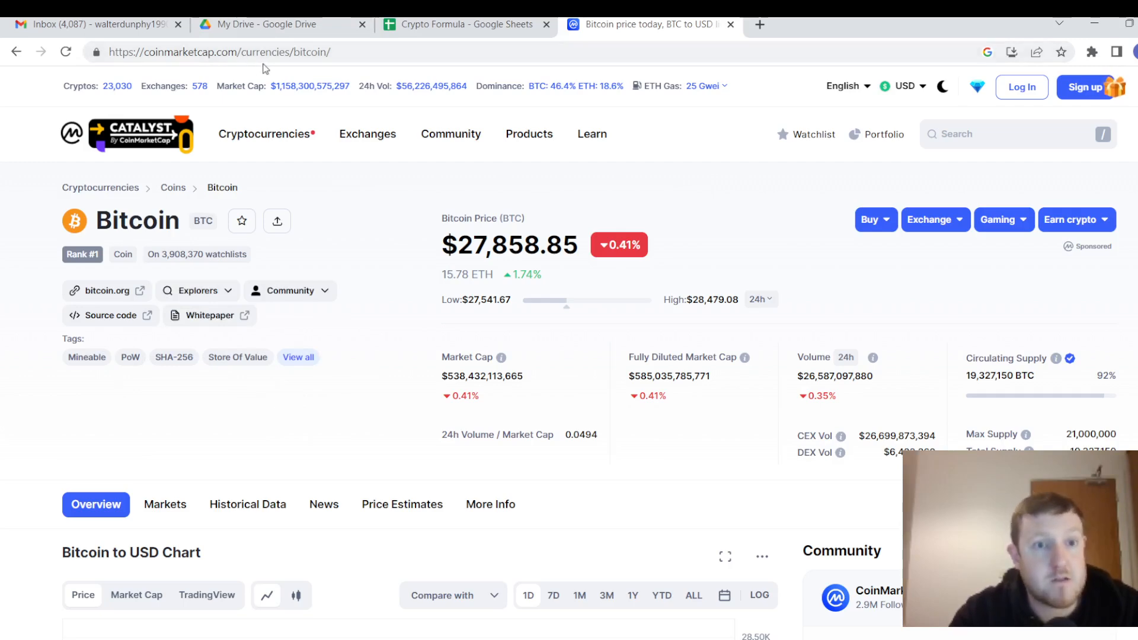
pyautogui.click(265, 133)
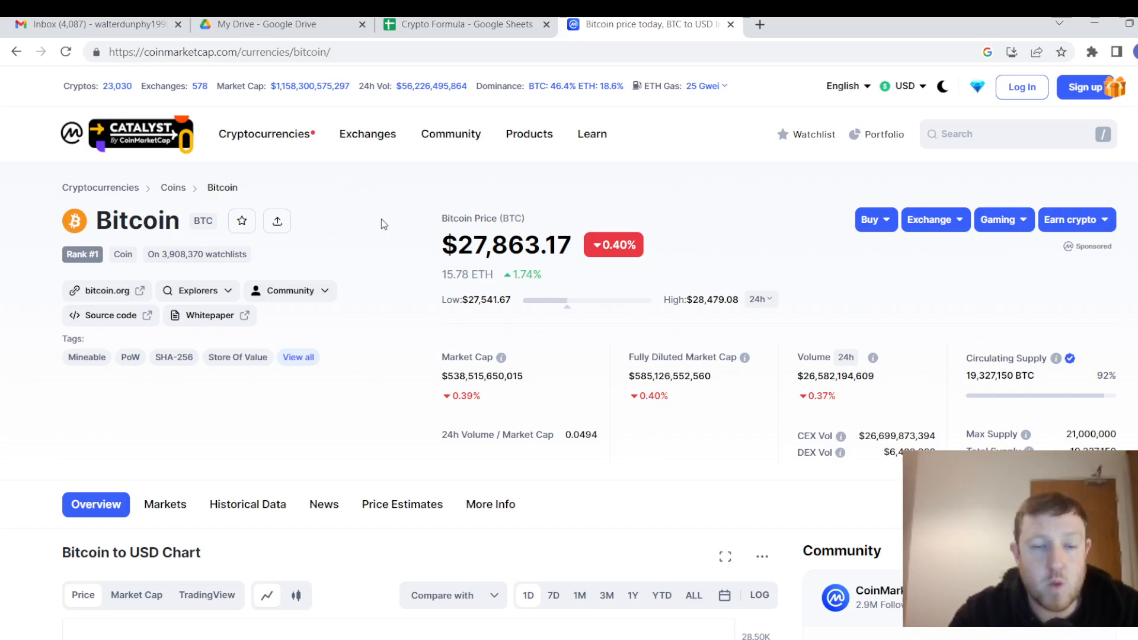
pyautogui.moveTo(400, 276)
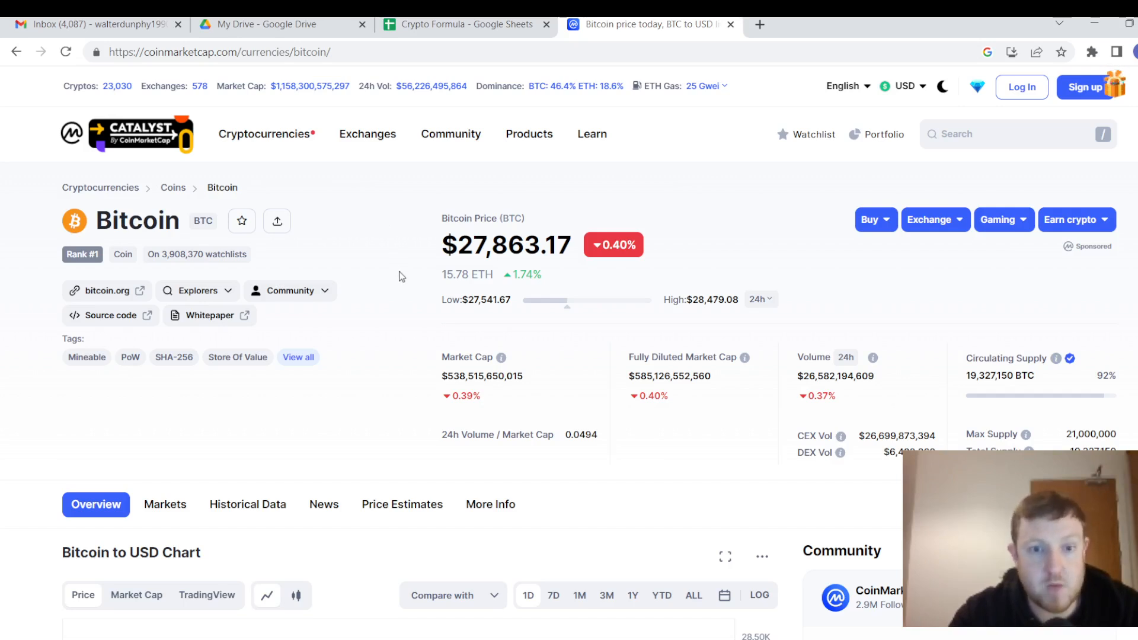
pyautogui.moveTo(430, 244)
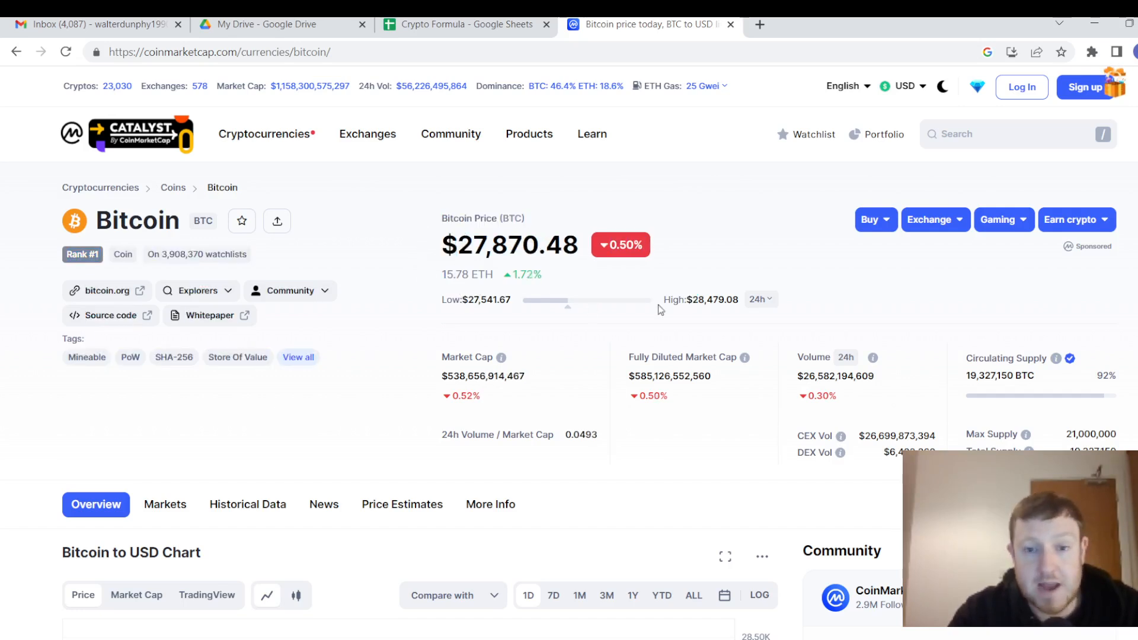
pyautogui.moveTo(450, 353)
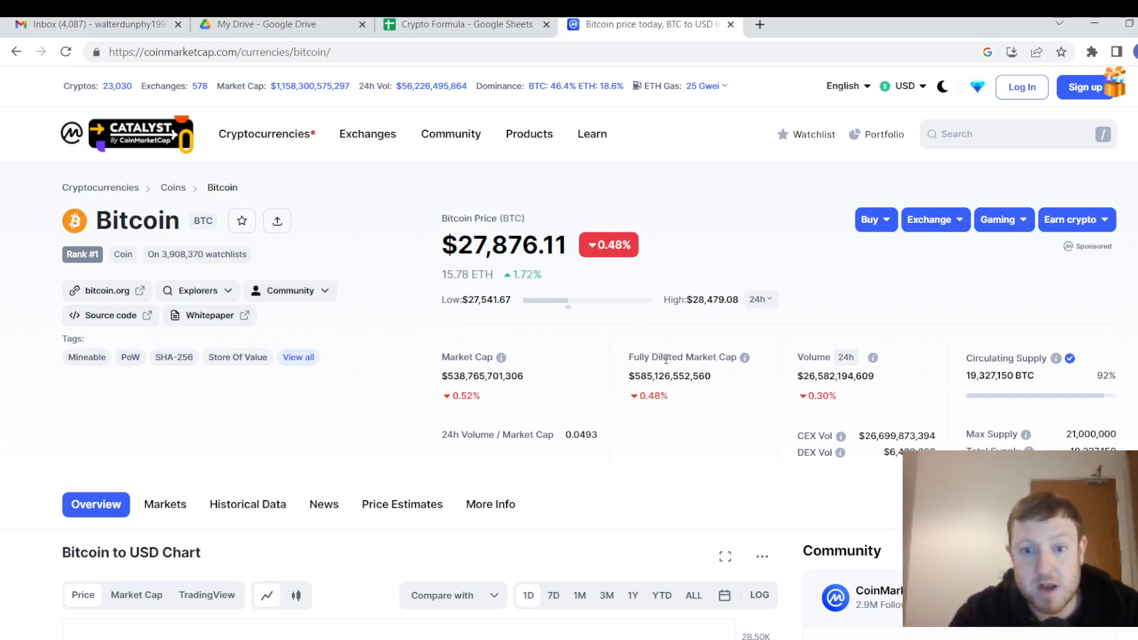
pyautogui.moveTo(801, 389)
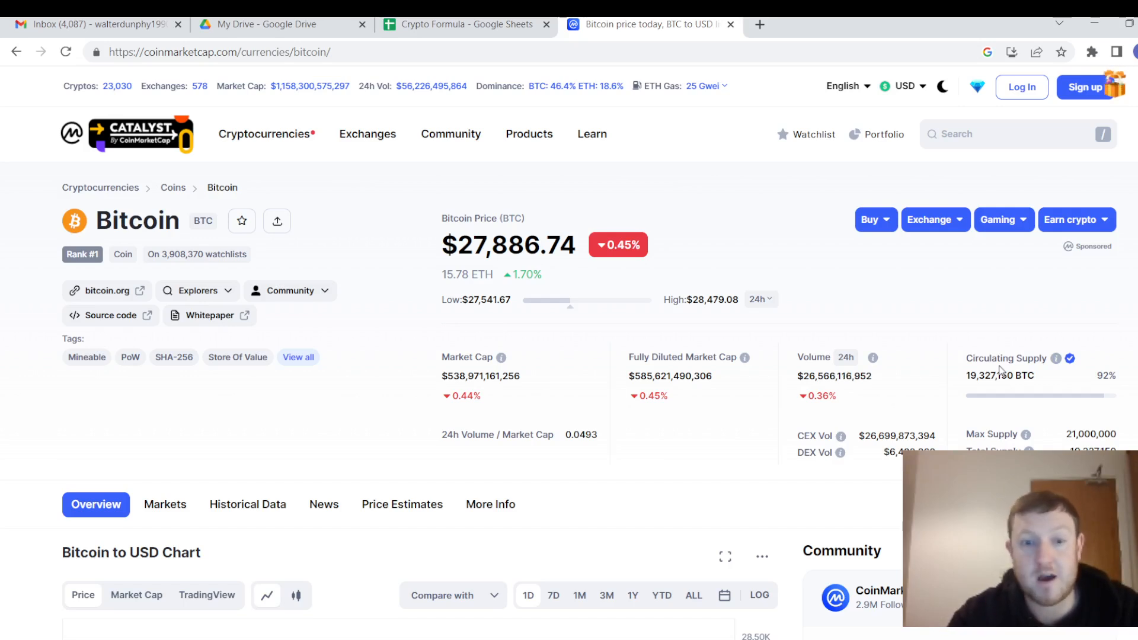
# Step: Select Market Cap cell B4 to show its IMPORTHTML formula pulling table 2
pyautogui.click(465, 23)
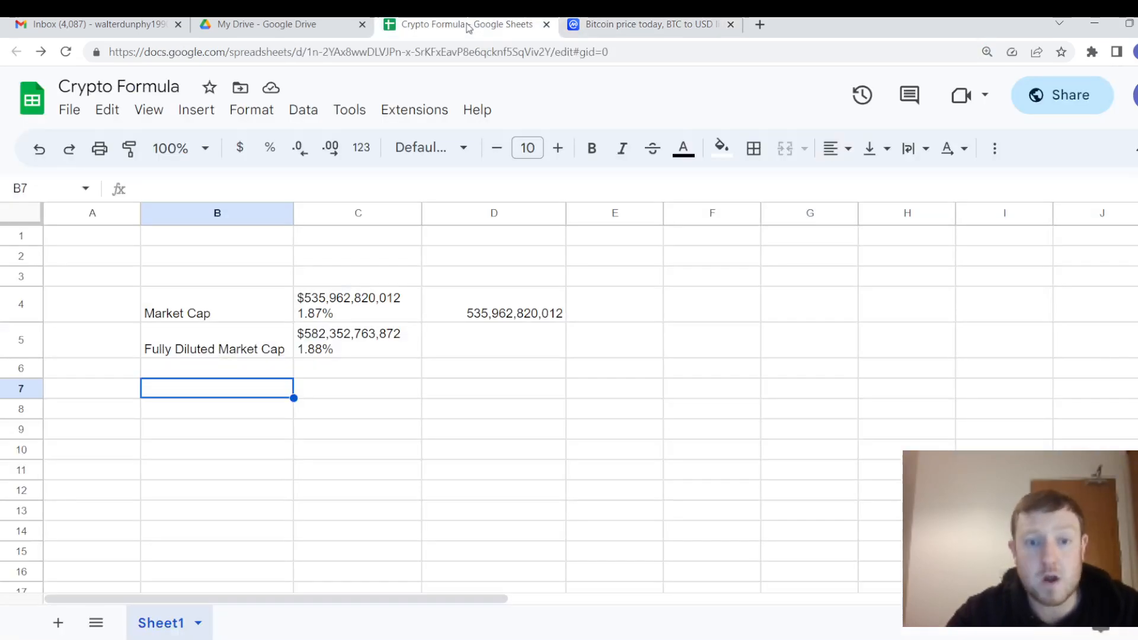
pyautogui.moveTo(207, 466)
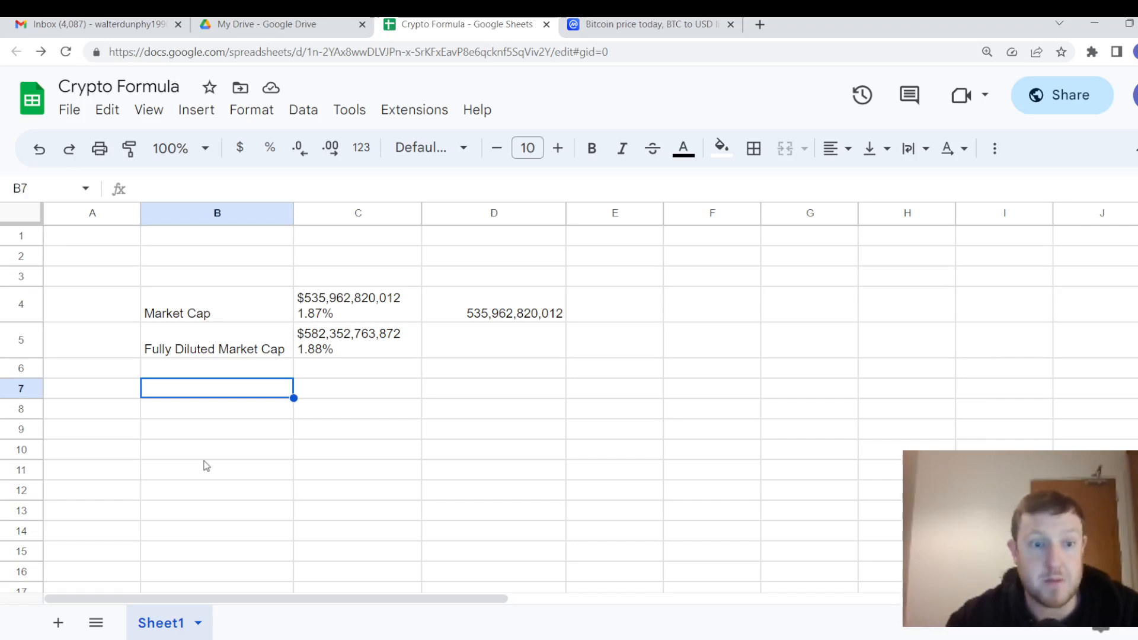
pyautogui.click(217, 313)
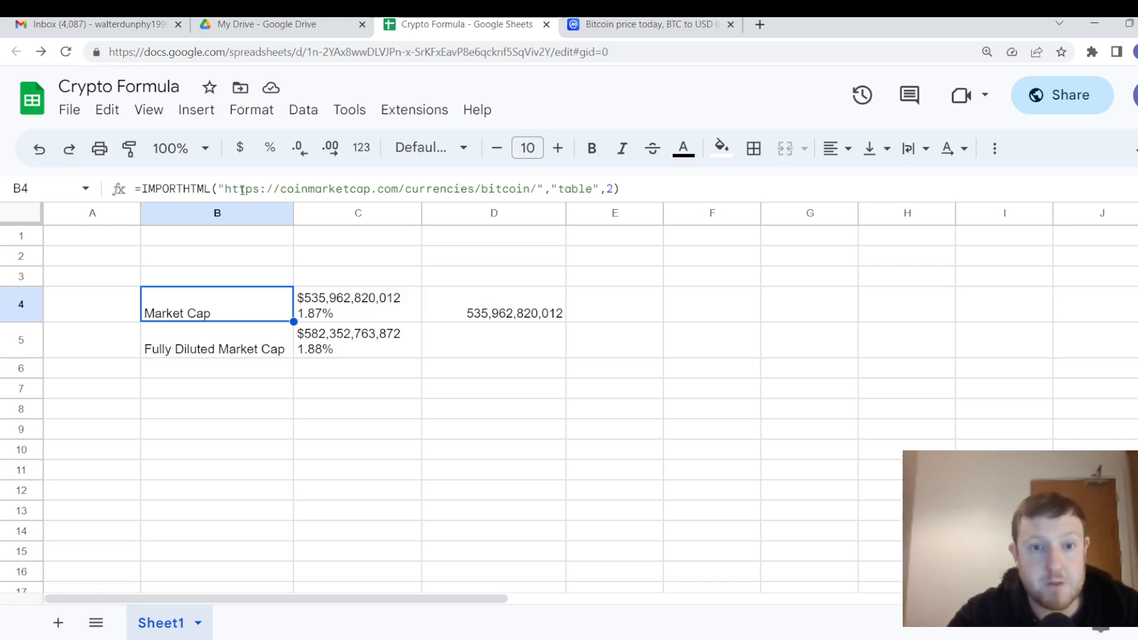
pyautogui.moveTo(428, 188)
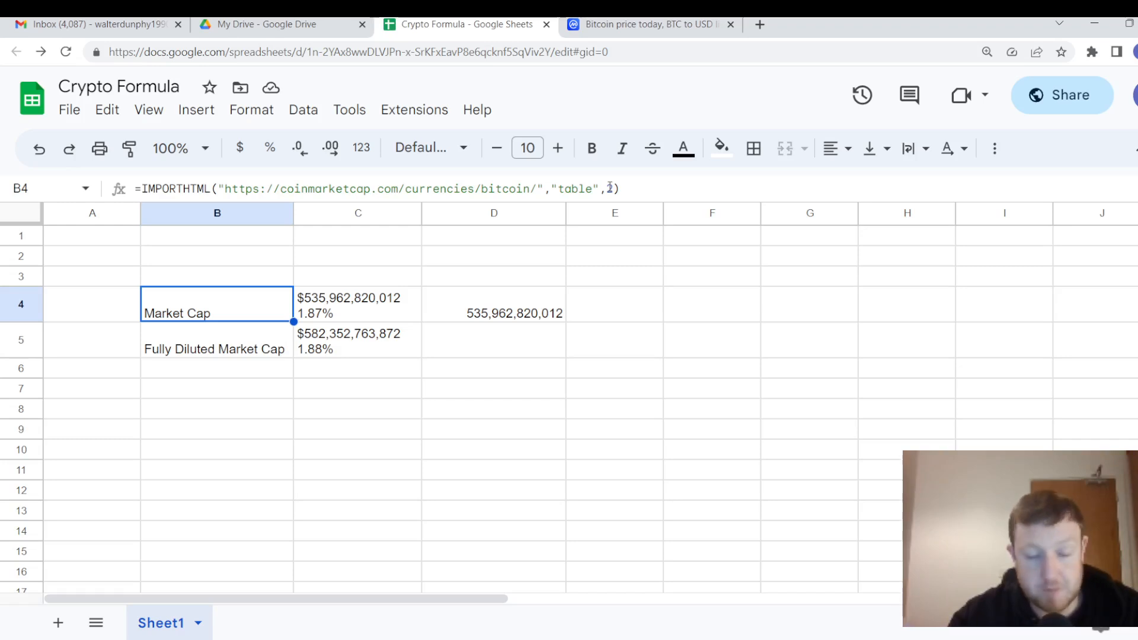
# Step: Change B4's IMPORTHTML table number to 5, importing Bitcoin's circulating, total and max supply
pyautogui.click(217, 348)
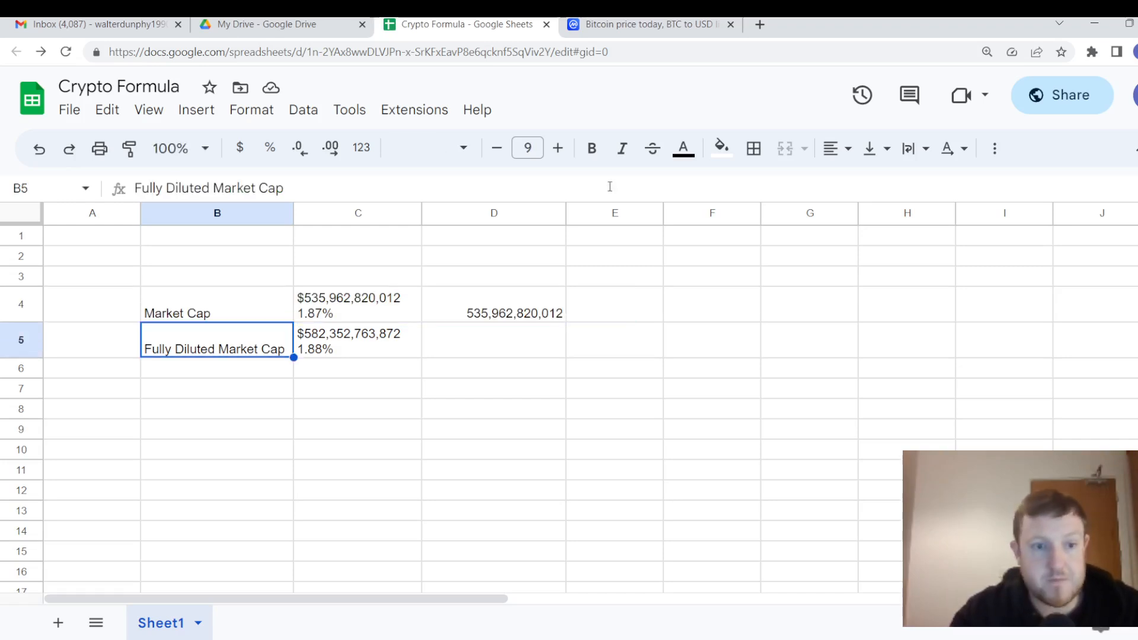
pyautogui.click(217, 313)
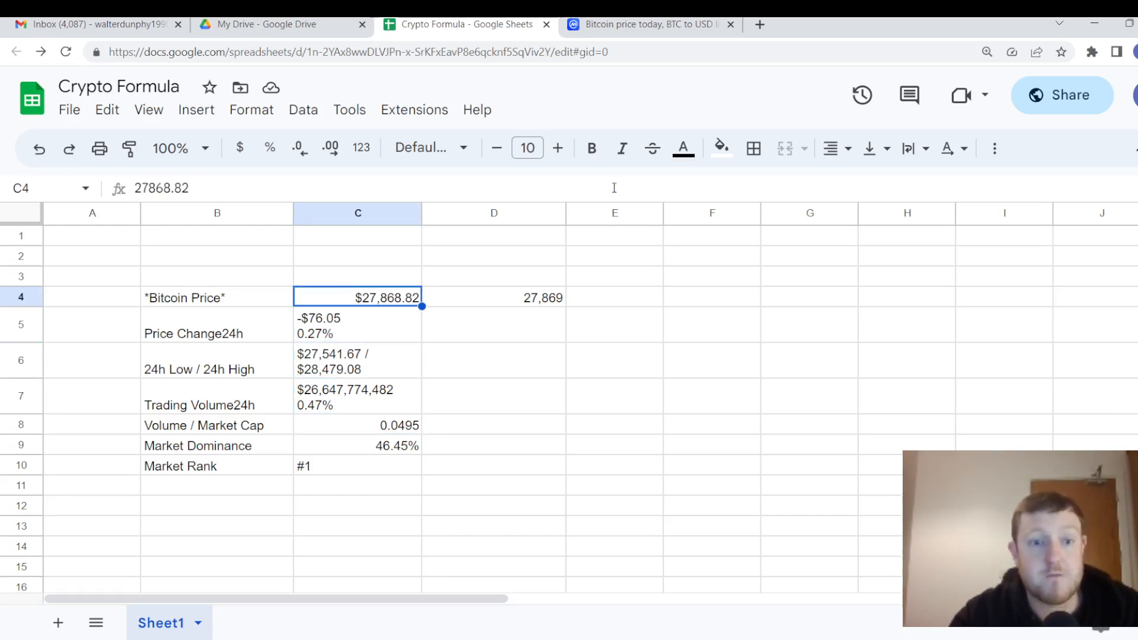
pyautogui.click(217, 297)
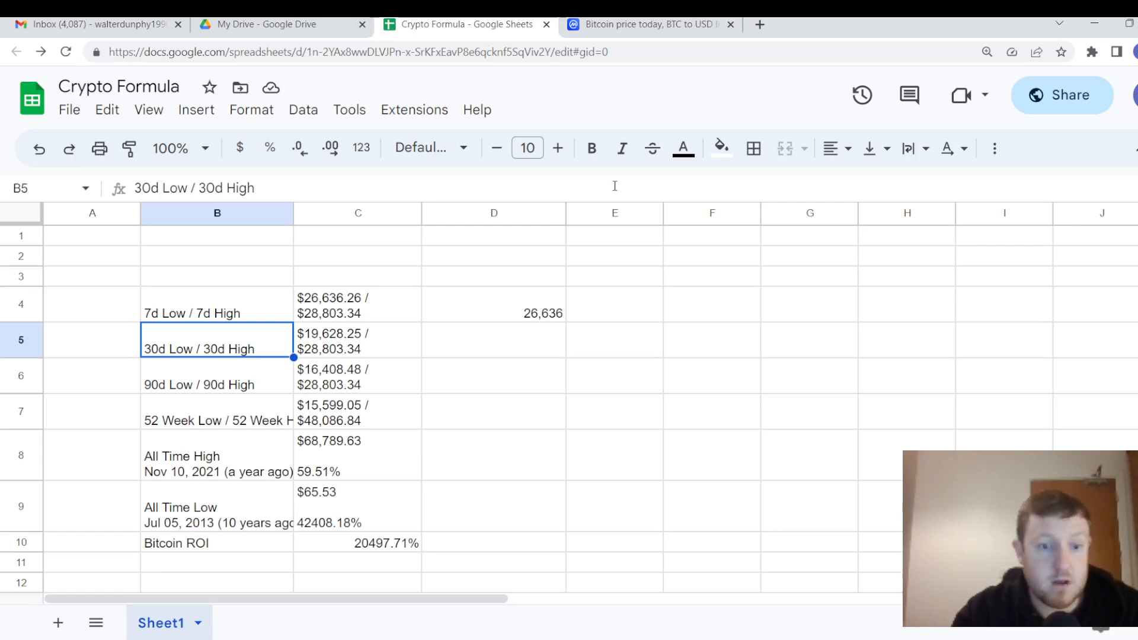
pyautogui.click(216, 304)
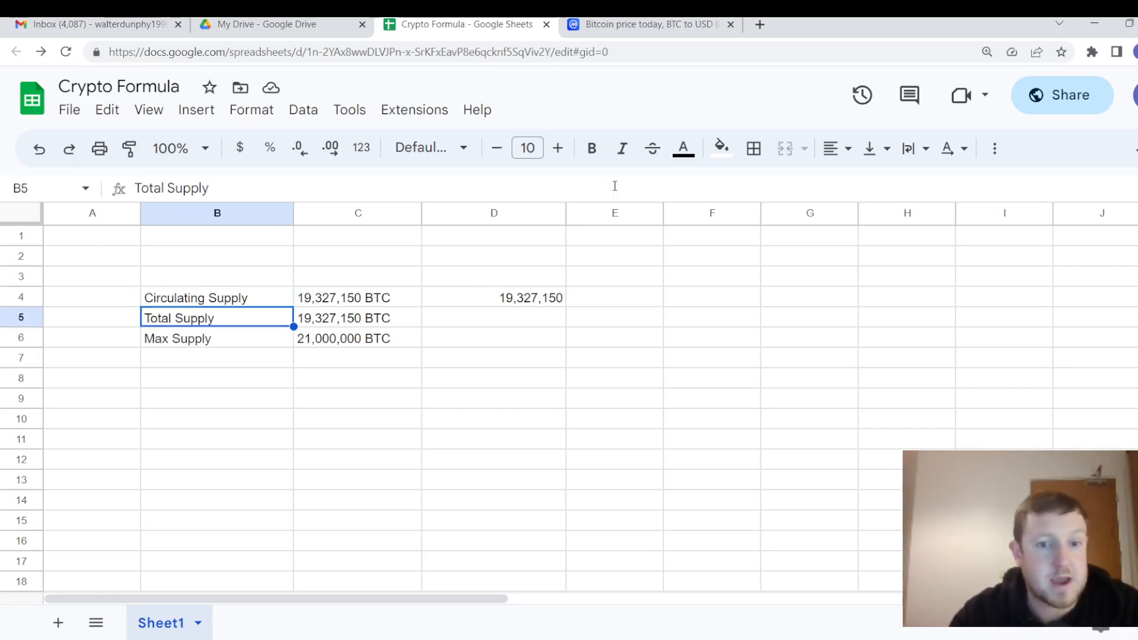
pyautogui.click(217, 298)
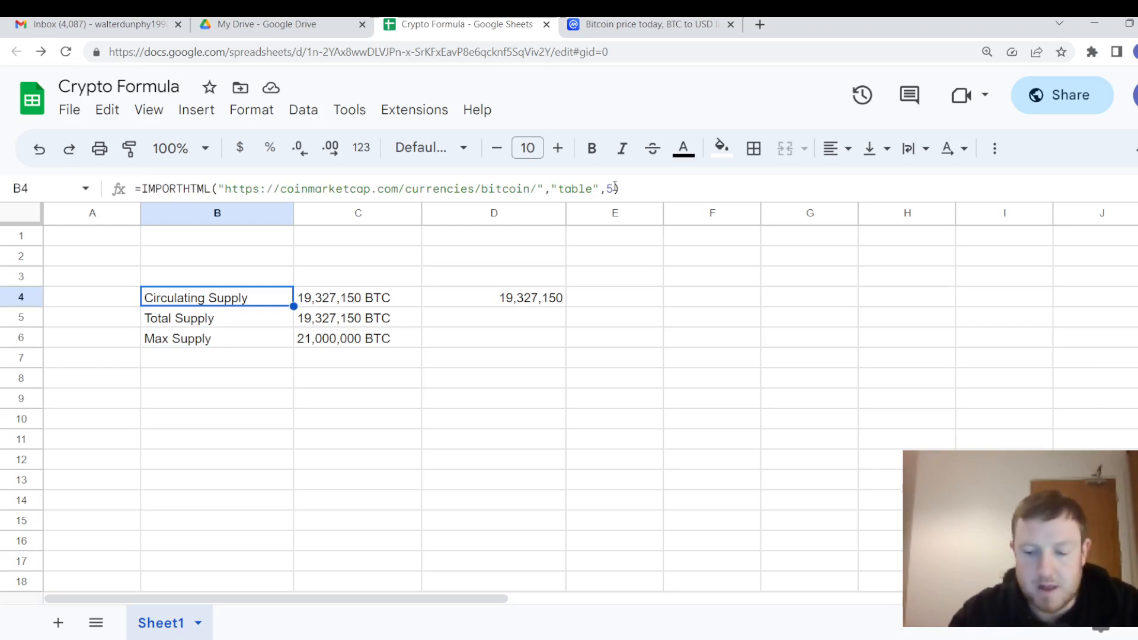
pyautogui.click(357, 298)
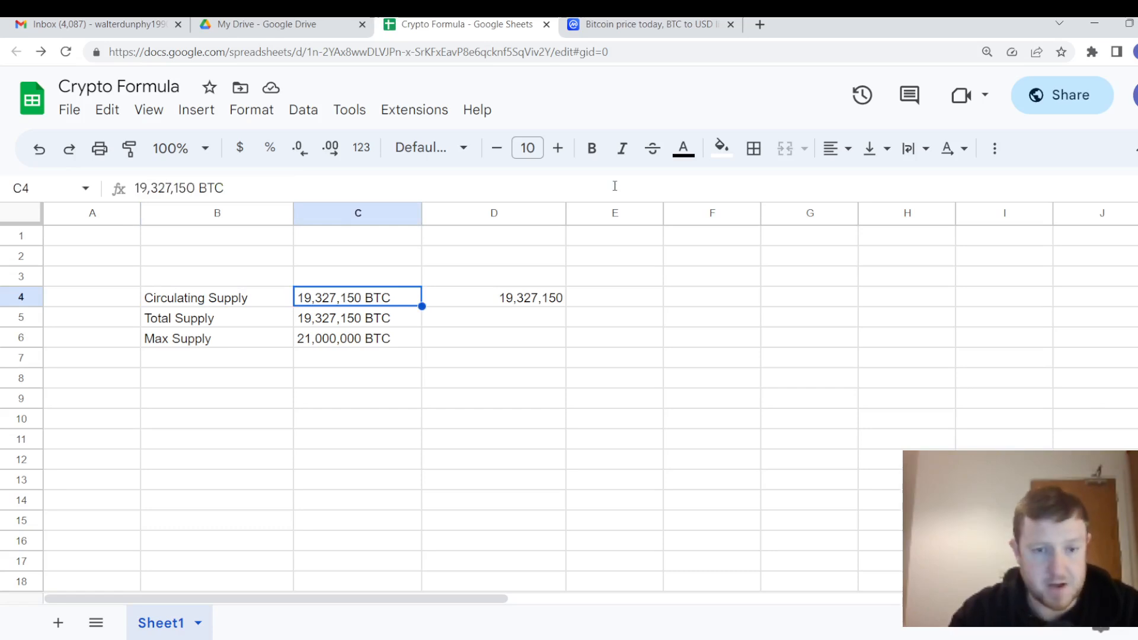
pyautogui.moveTo(344, 284)
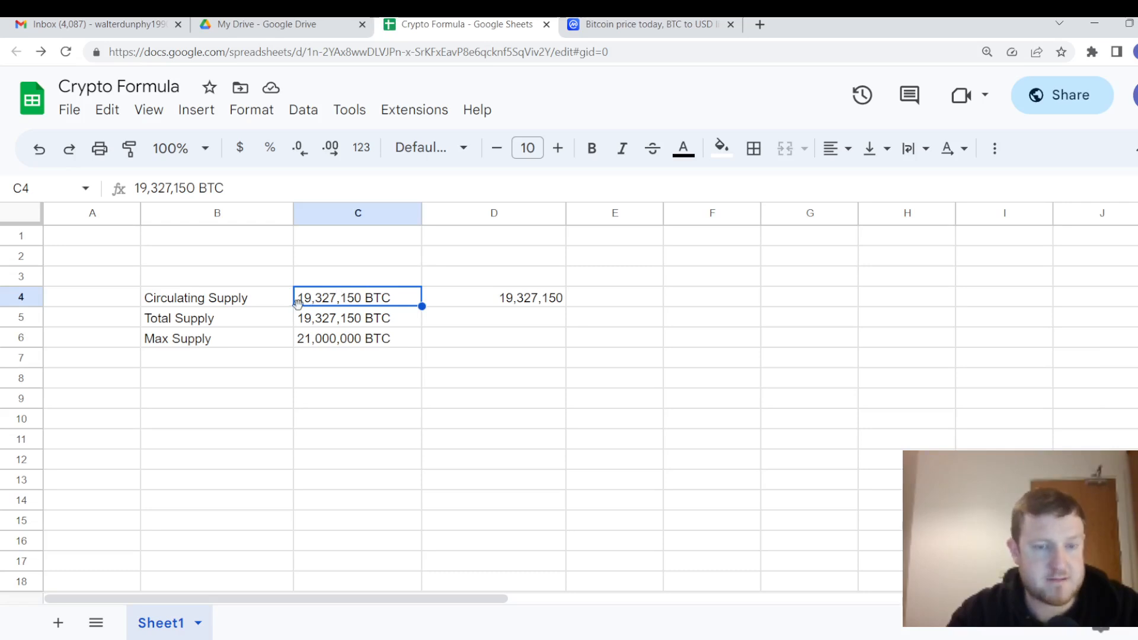
pyautogui.moveTo(308, 304)
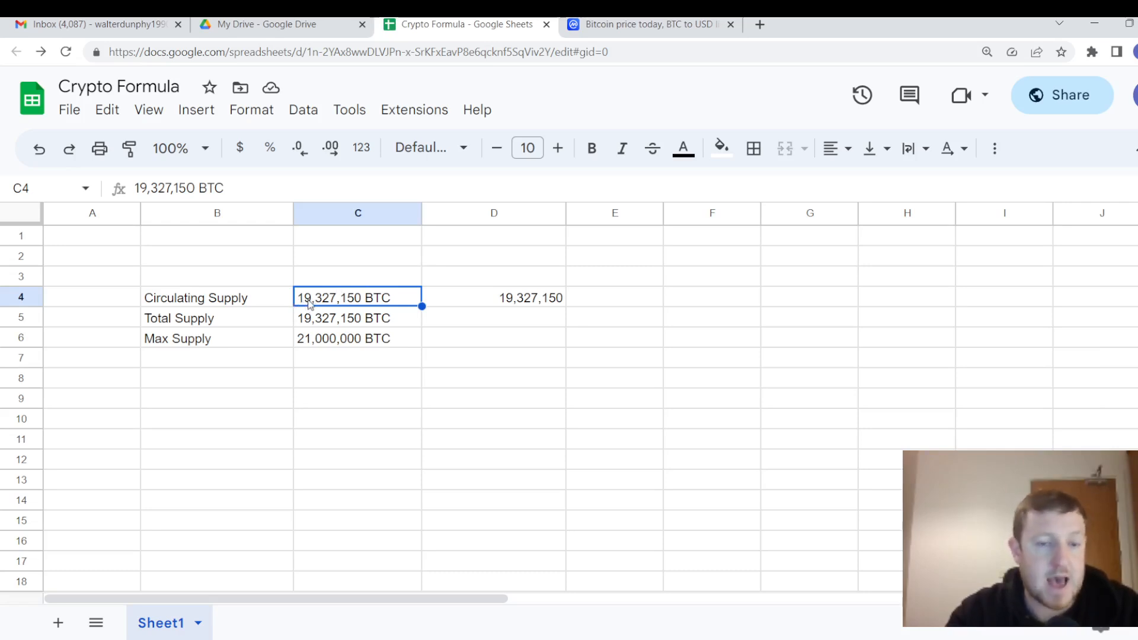
pyautogui.moveTo(385, 300)
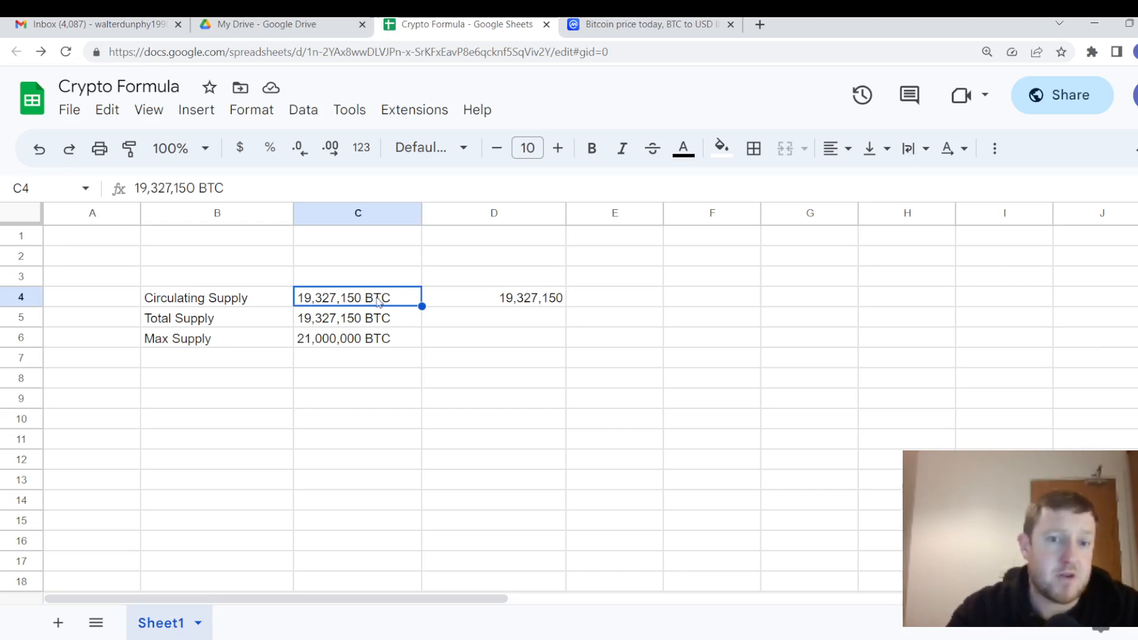
pyautogui.click(494, 298)
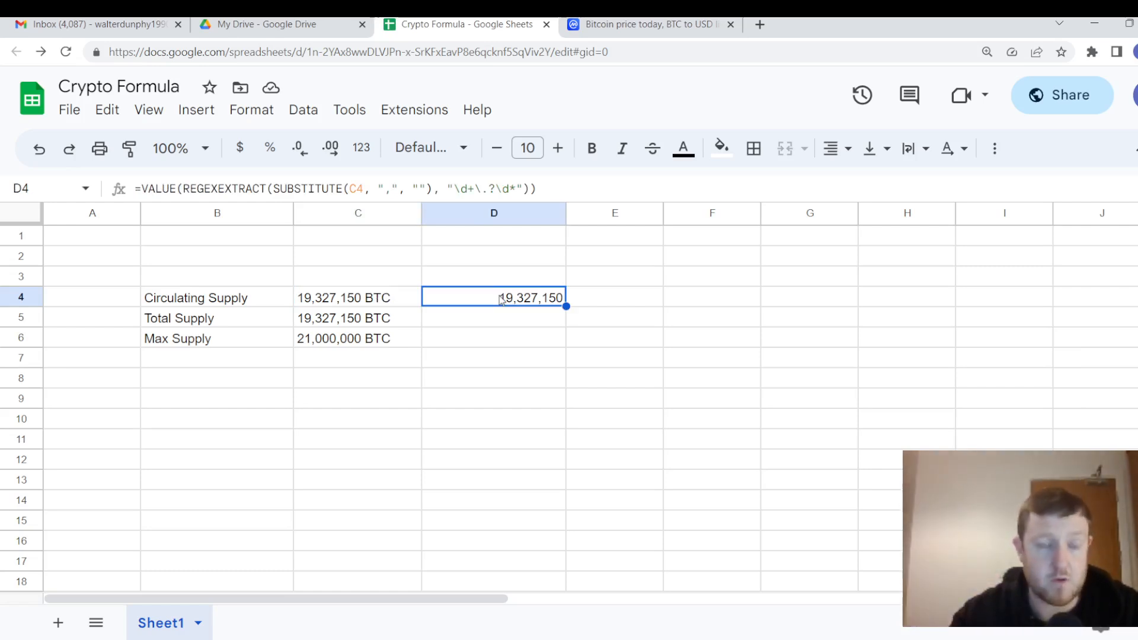
pyautogui.moveTo(316, 271)
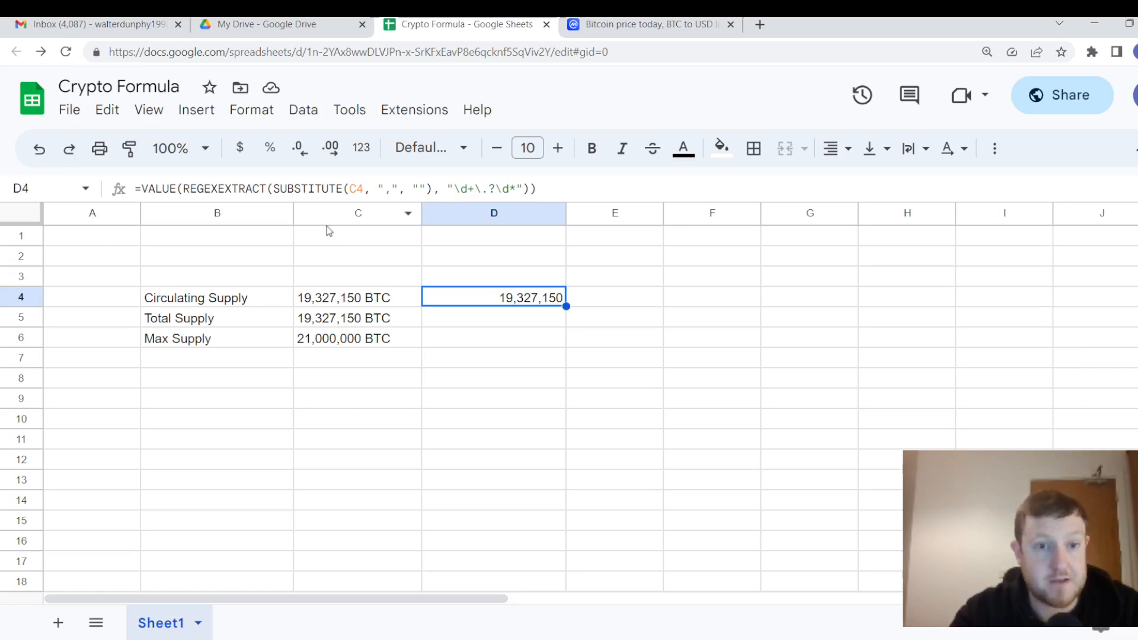
pyautogui.doubleClick(494, 298)
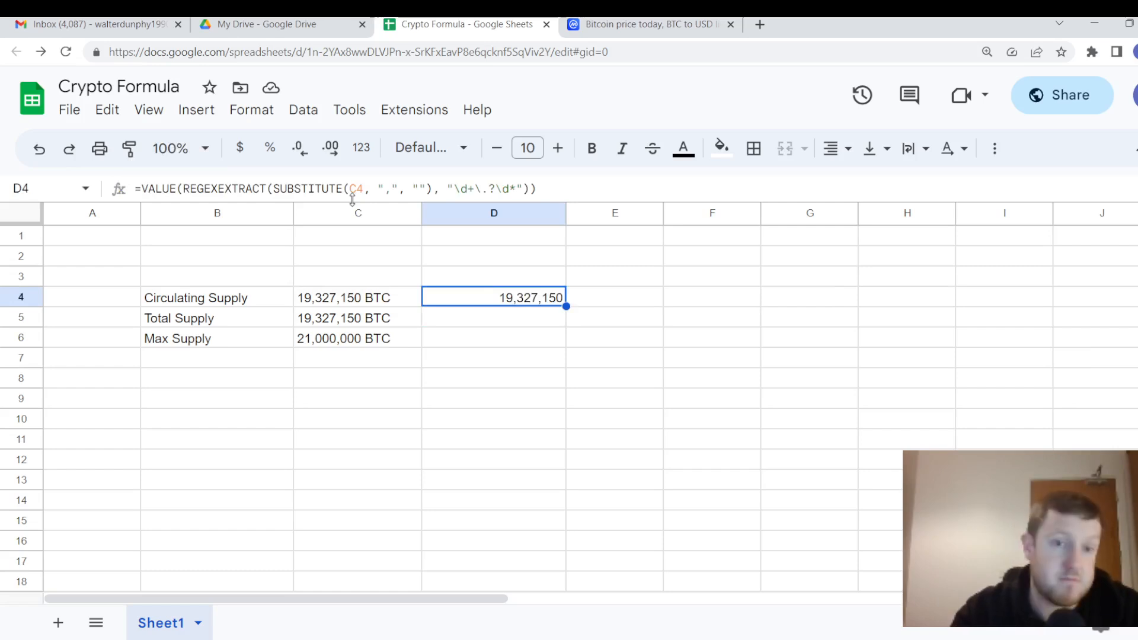
pyautogui.click(357, 298)
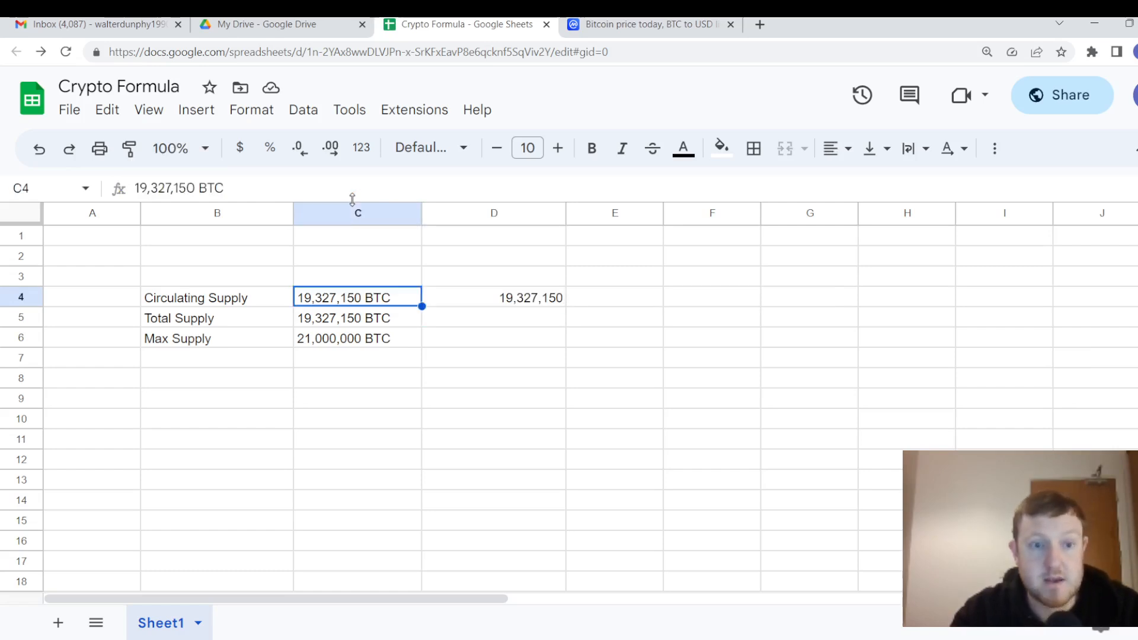
pyautogui.click(494, 298)
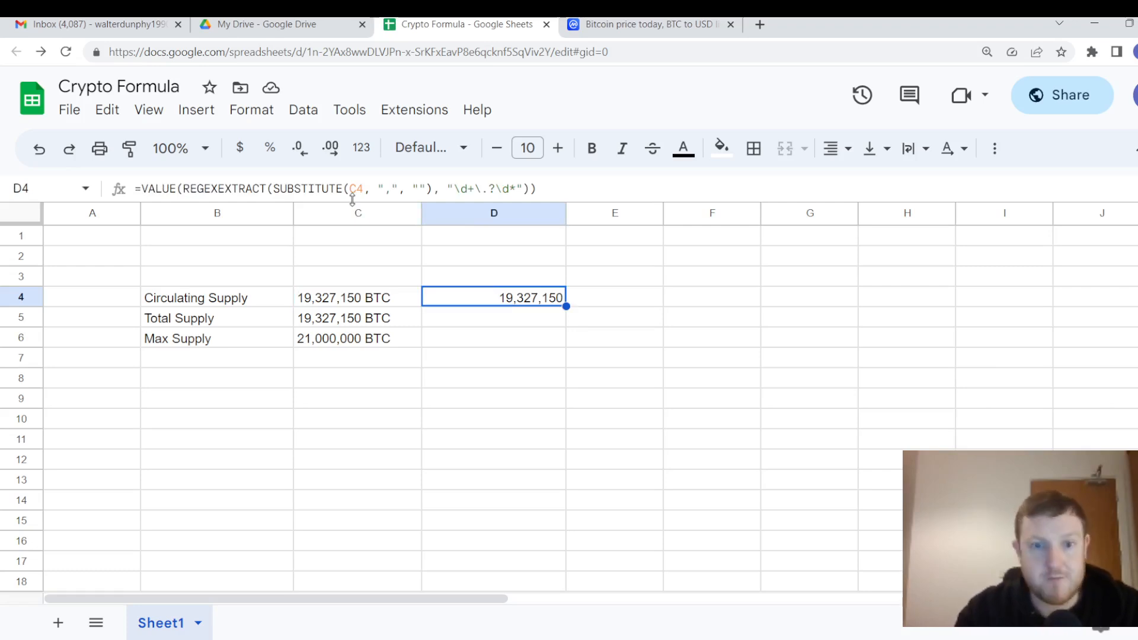
# Step: Open CoinMarketCap's Ethereum page, then return to the spreadsheet and select empty cell B8
pyautogui.click(217, 297)
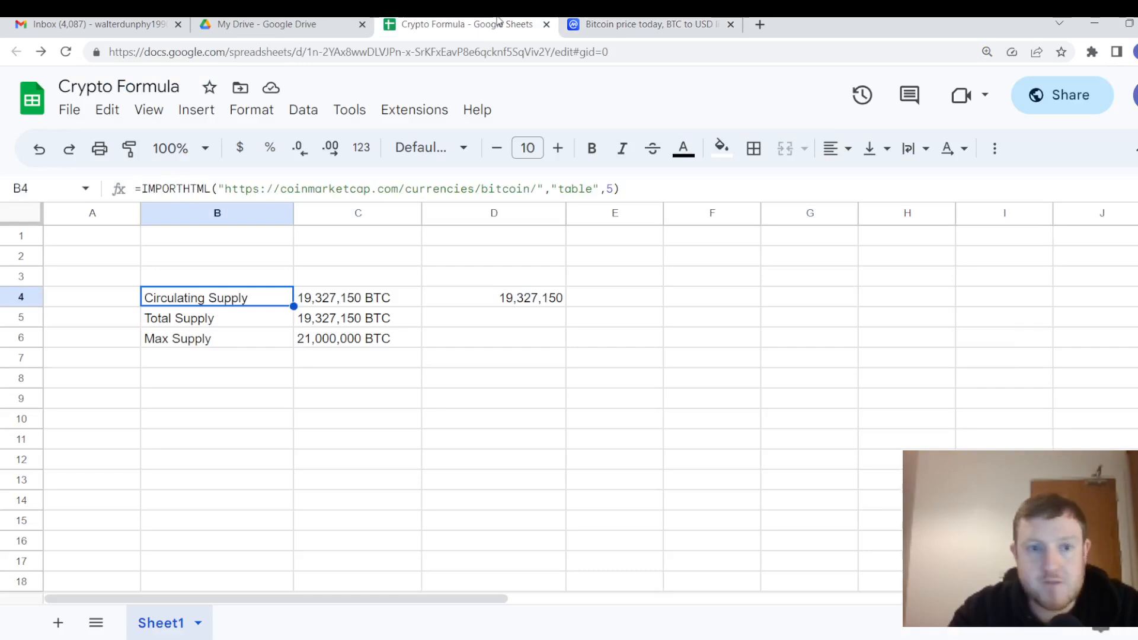
pyautogui.moveTo(428, 148)
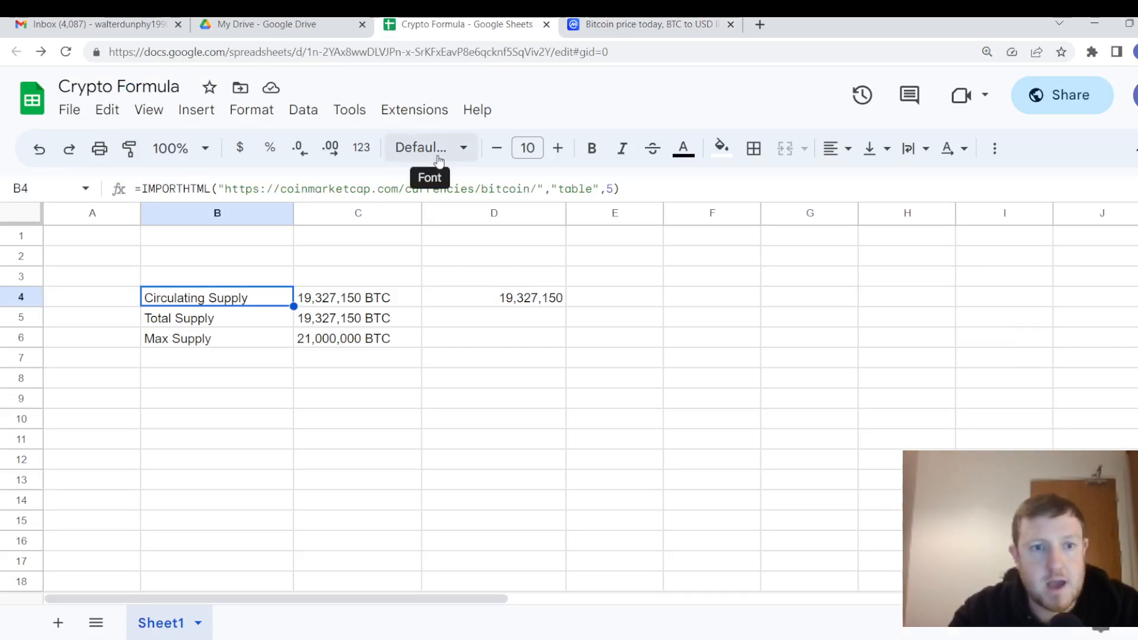
pyautogui.moveTo(650, 46)
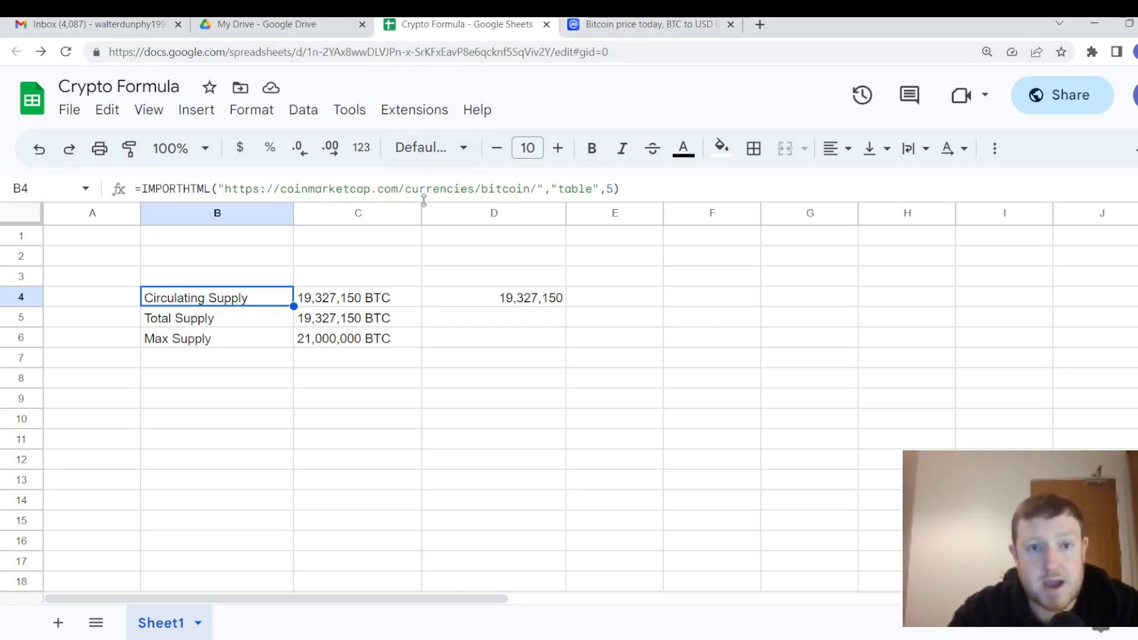
pyautogui.click(646, 24)
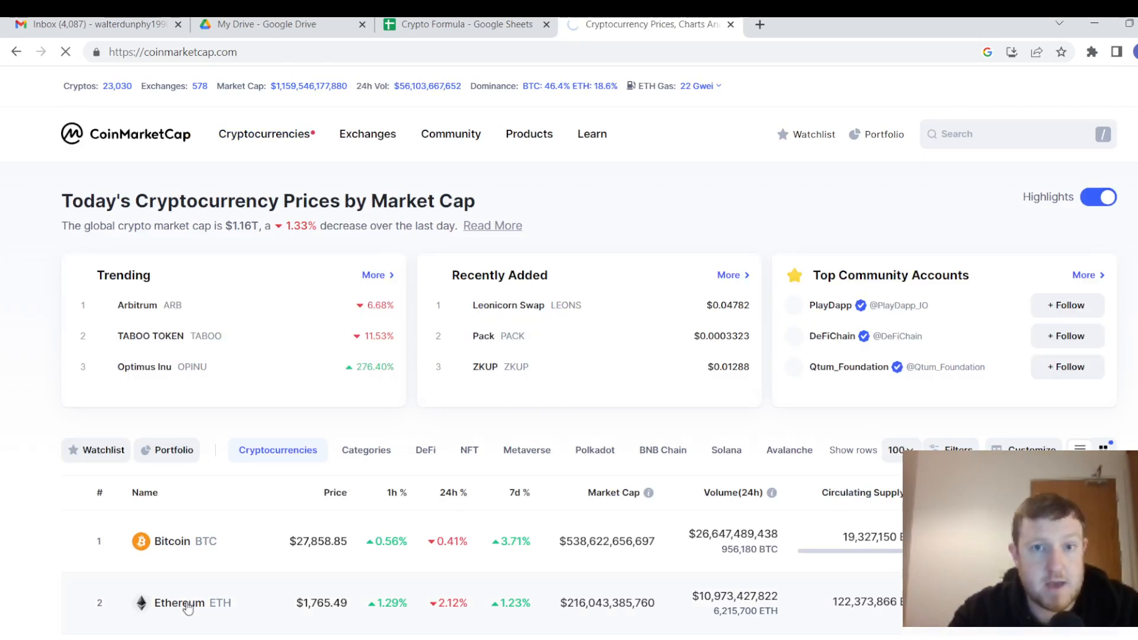
pyautogui.click(172, 603)
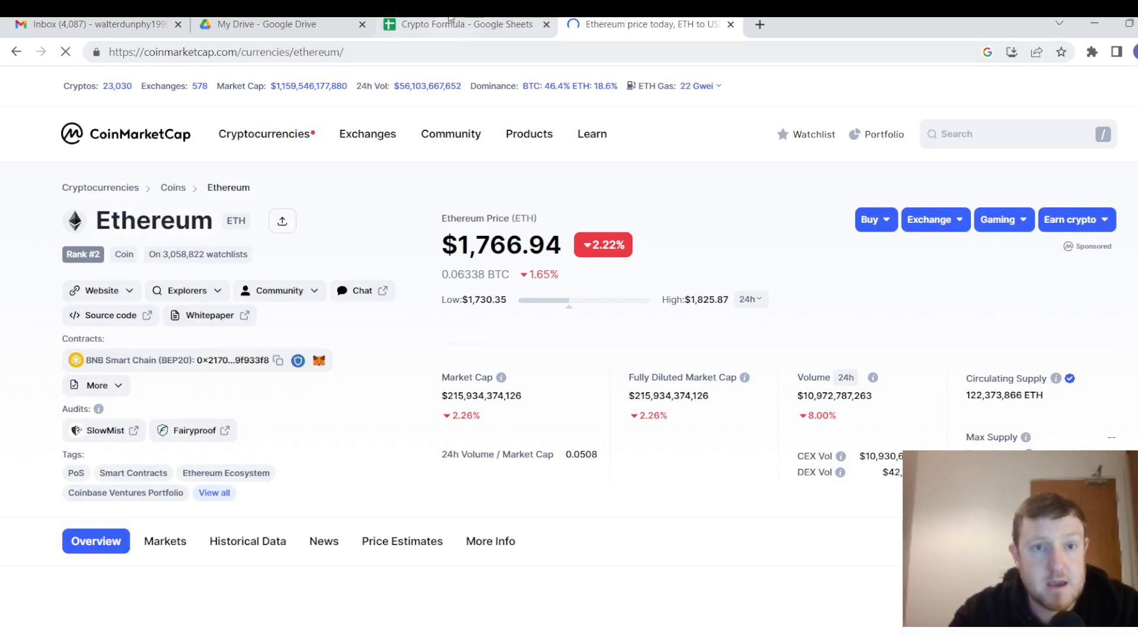
pyautogui.click(465, 24)
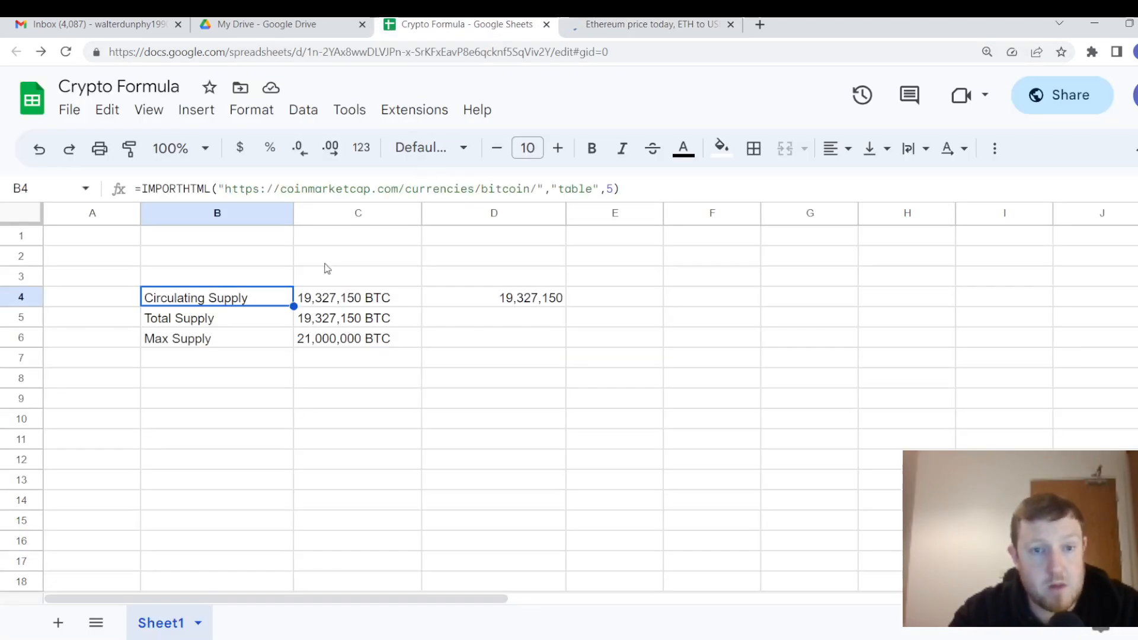
pyautogui.click(217, 378)
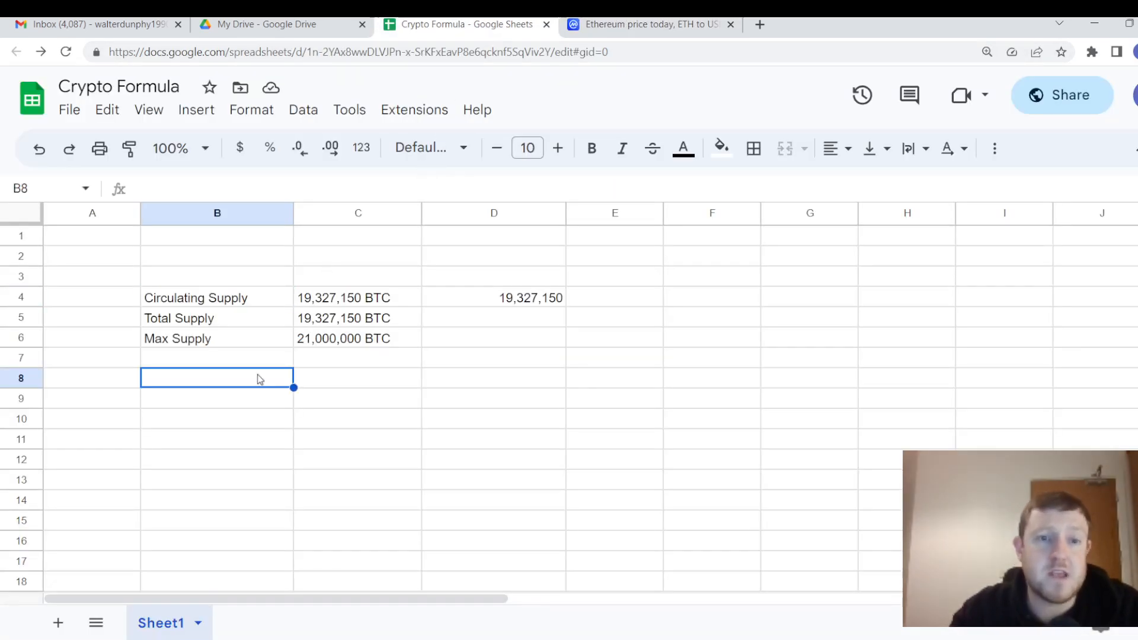